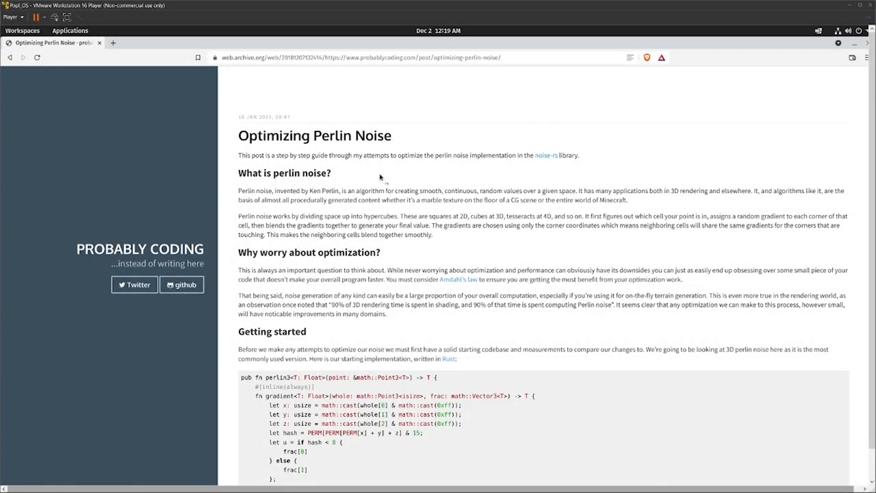
mouse_move(497, 119)
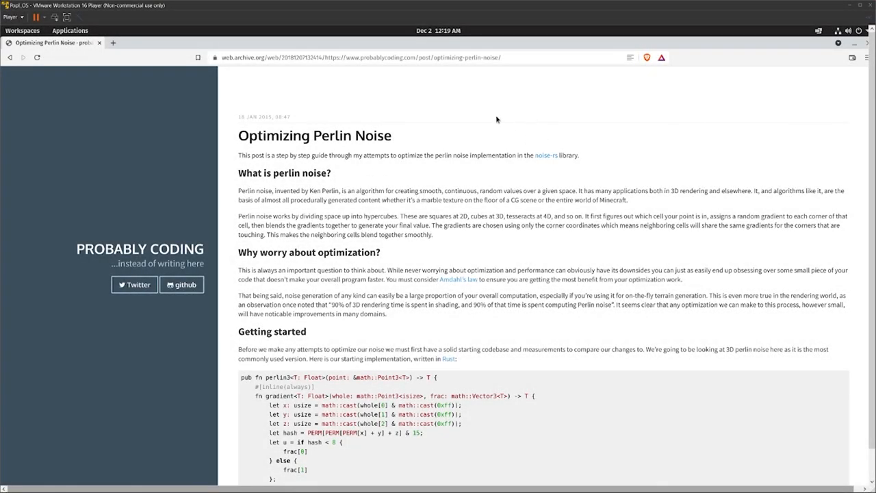
mouse_move(254, 115)
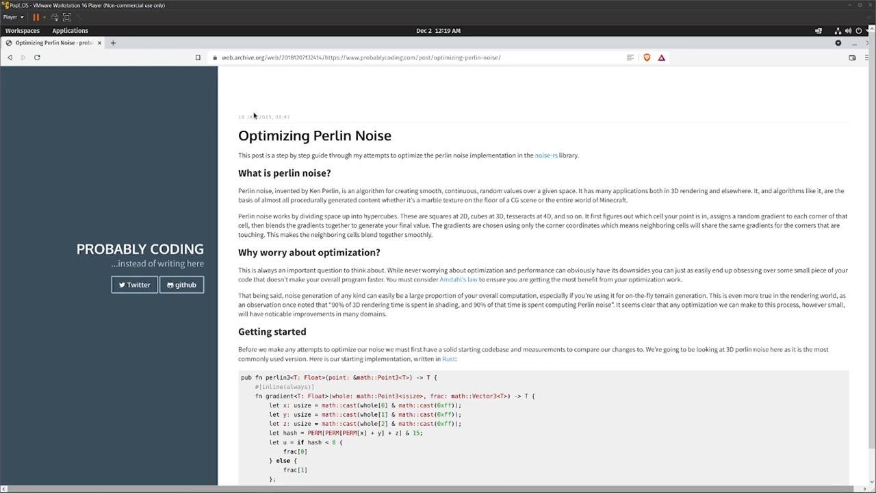
Scroll through the article toward its end before moving to the editor
scroll(down, 3)
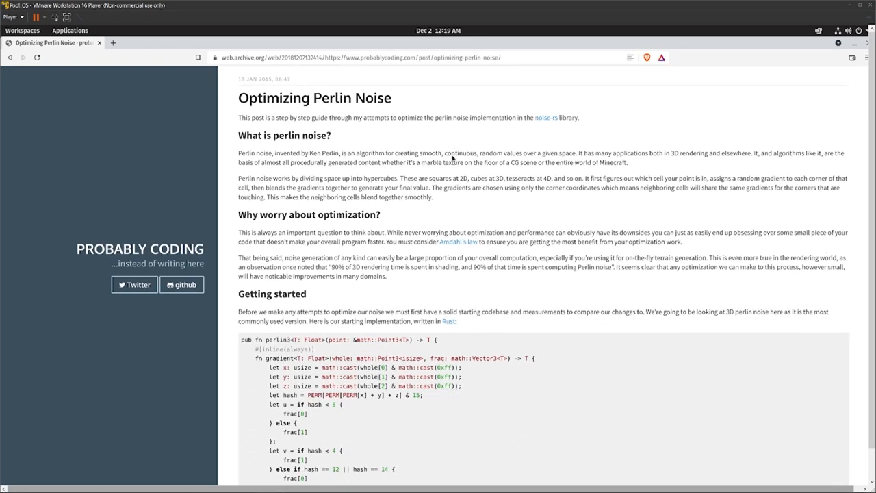
scroll(down, 3)
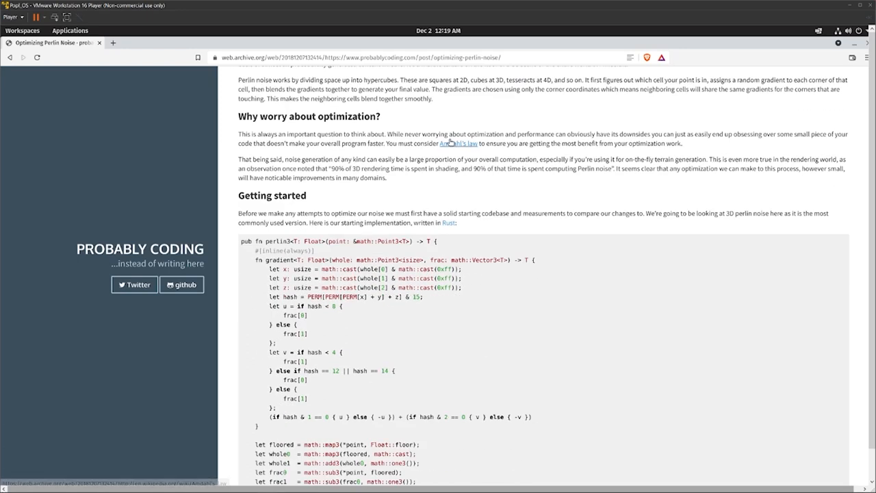
scroll(down, 3)
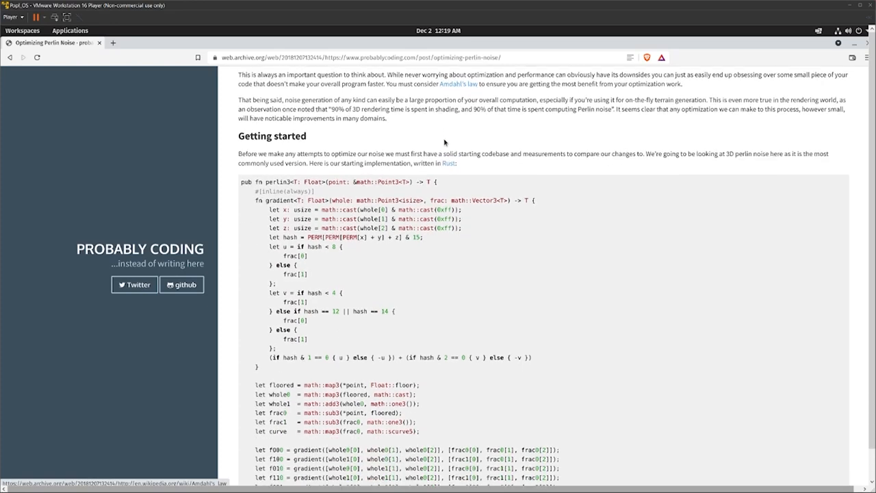
scroll(down, 3)
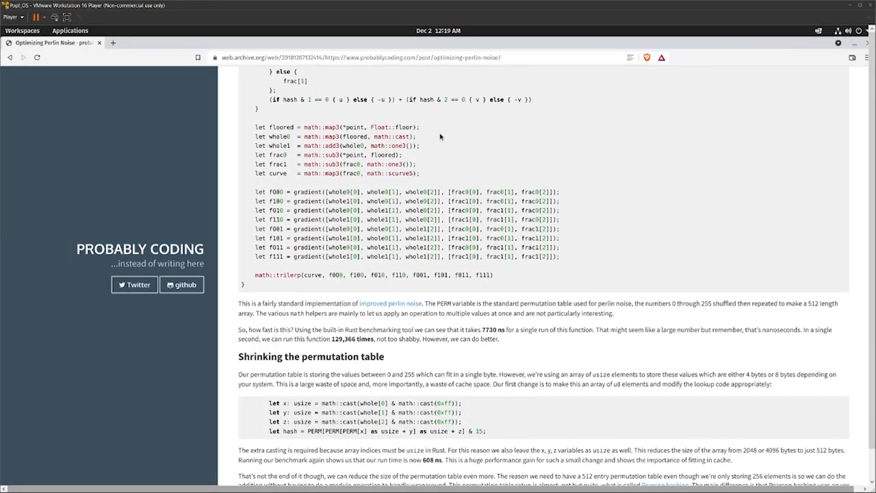
scroll(down, 3)
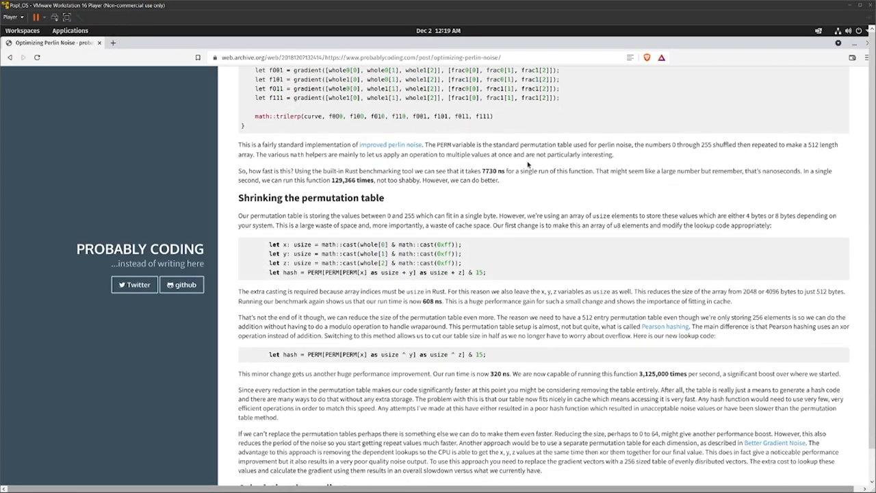
scroll(down, 3)
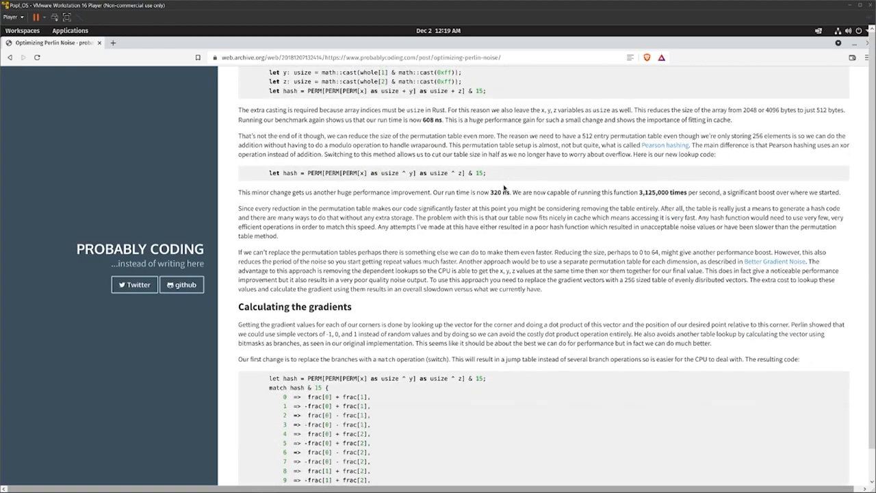
scroll(down, 3)
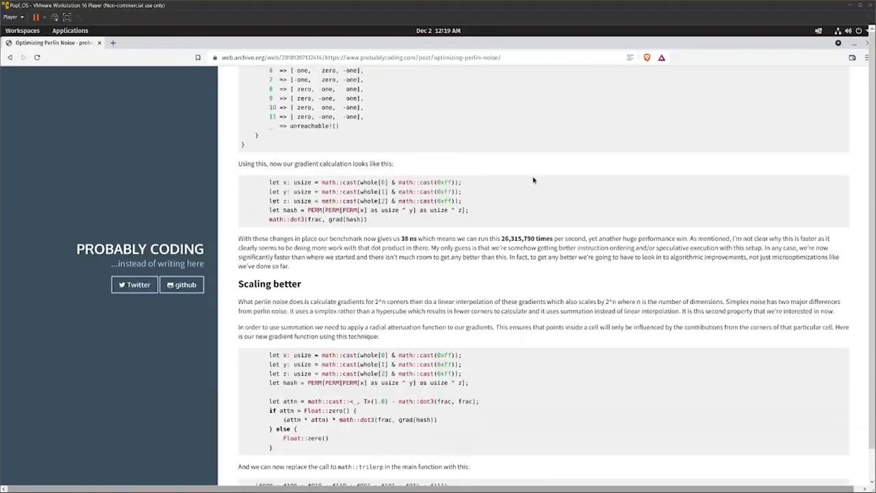
scroll(down, 3)
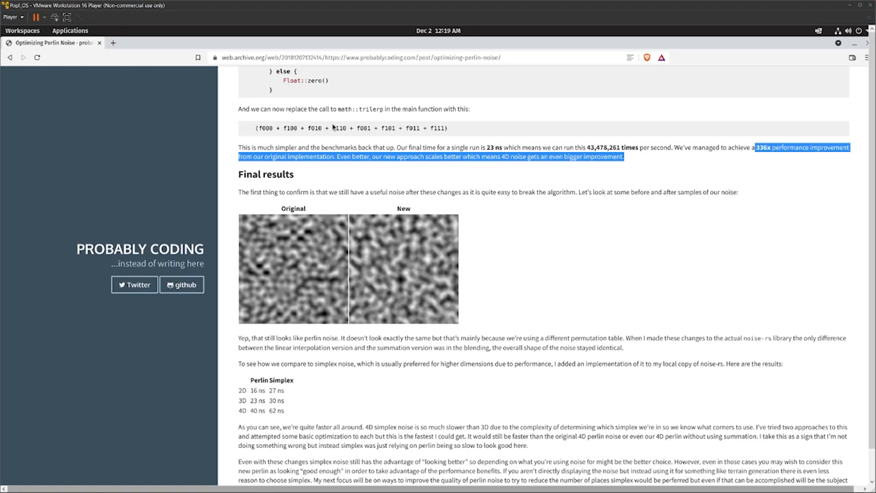
mouse_move(260, 127)
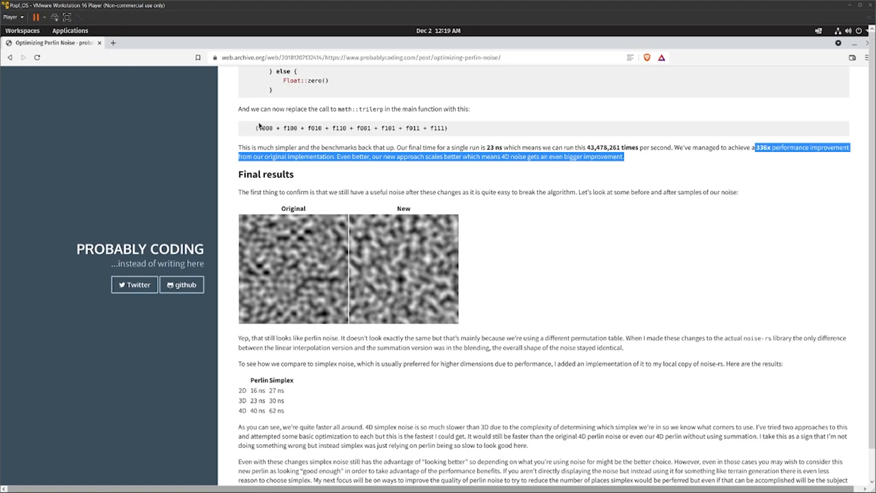
mouse_move(201, 81)
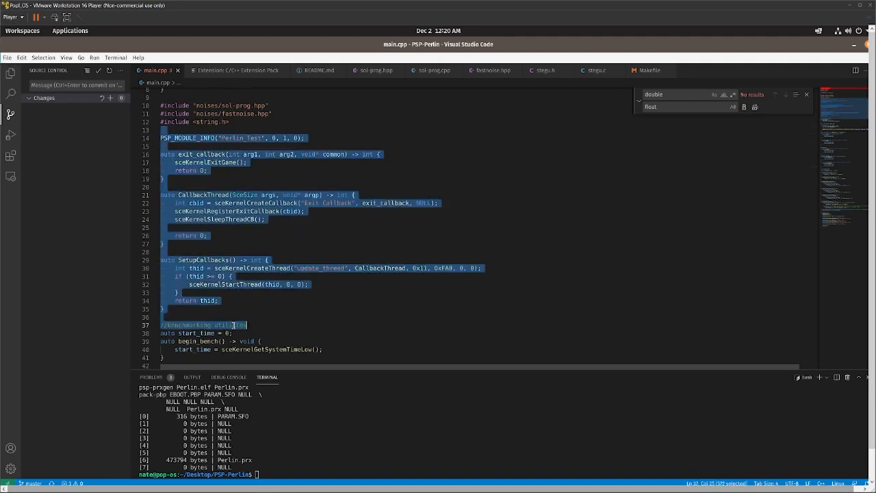
Review main.cpp down to the benchmarking utilities and highlight sceKernelGetSystemTimeLow
scroll(down, 3)
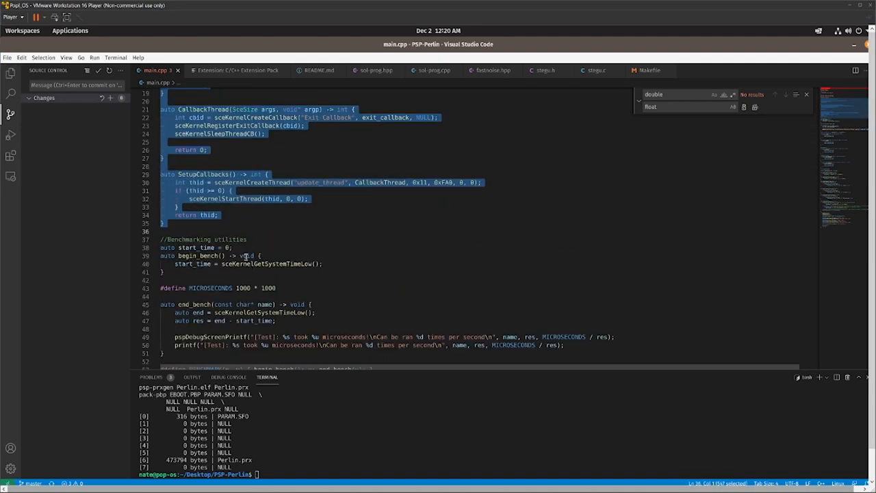
scroll(down, 3)
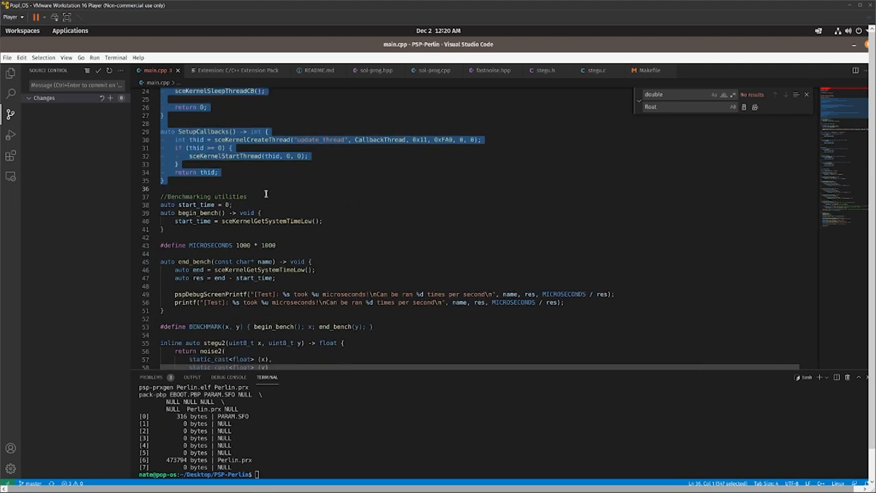
scroll(down, 3)
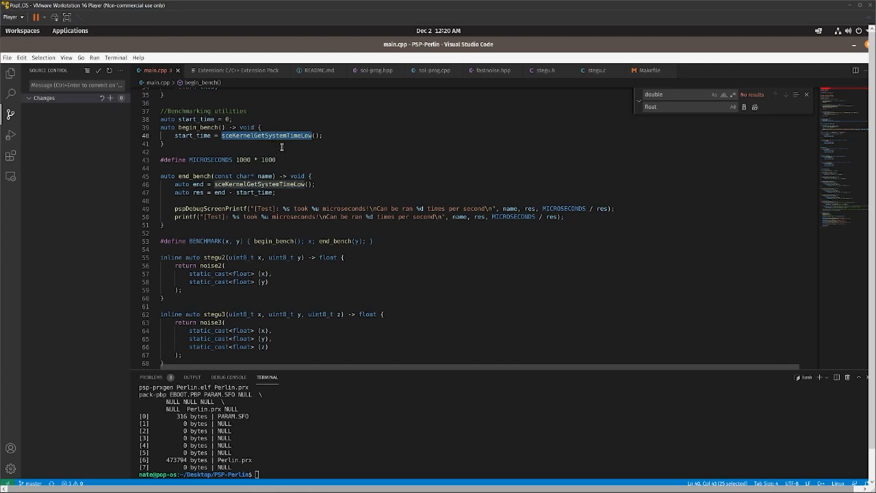
double_click(193, 136)
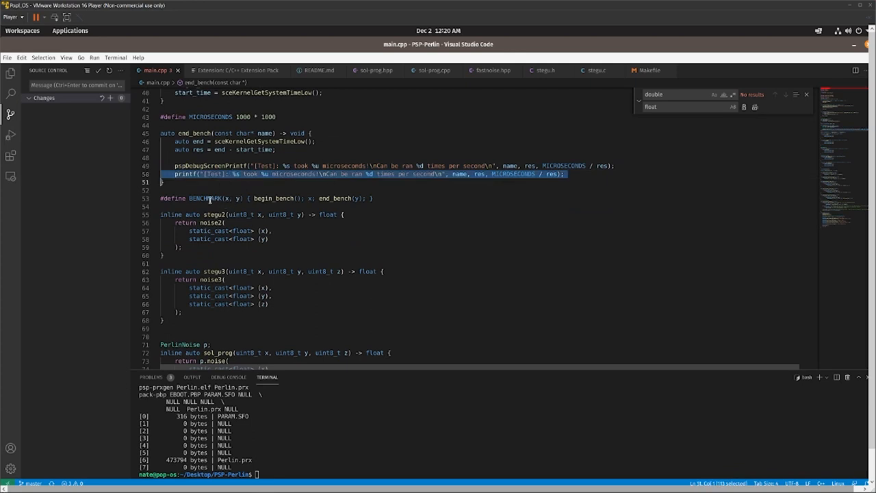
scroll(down, 3)
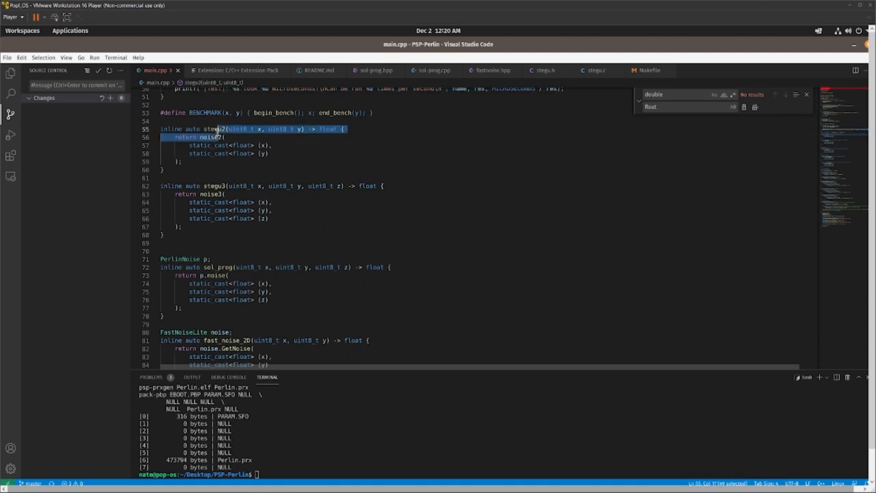
click(245, 140)
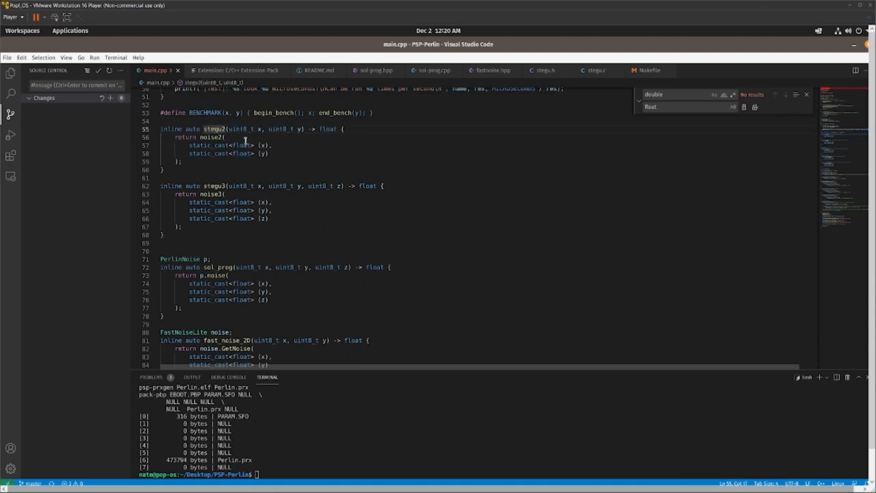
mouse_move(197, 101)
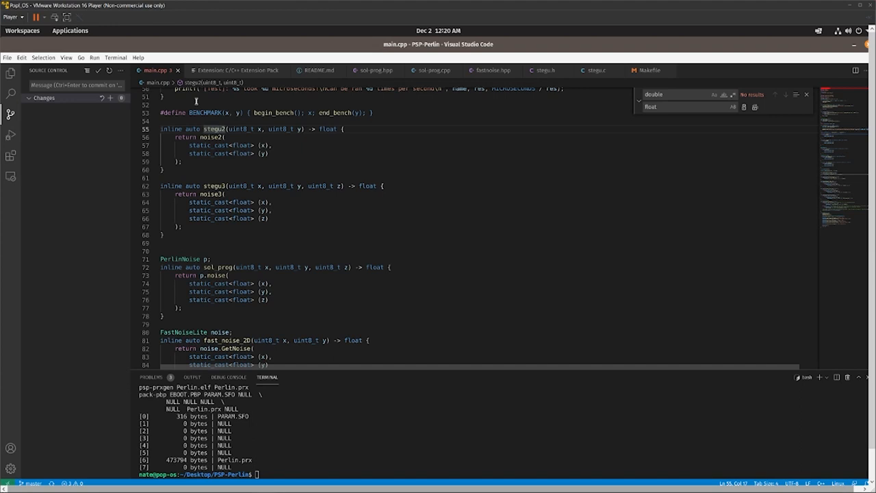
mouse_move(260, 263)
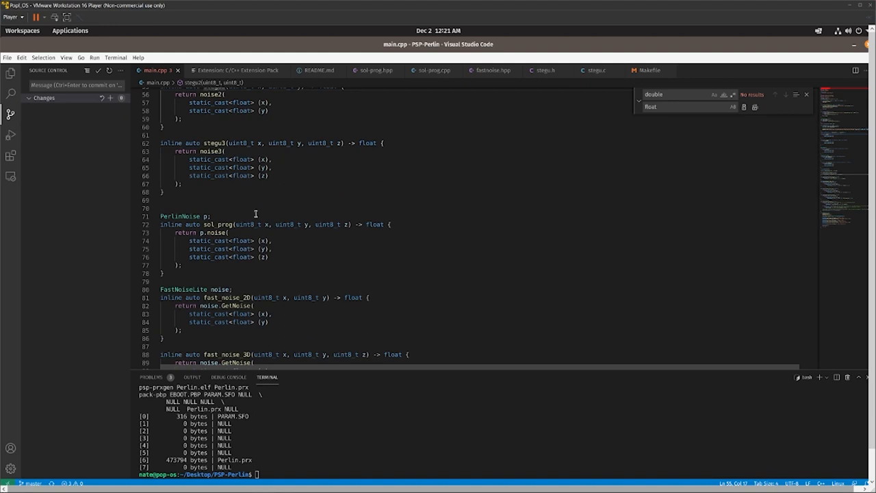
mouse_move(252, 200)
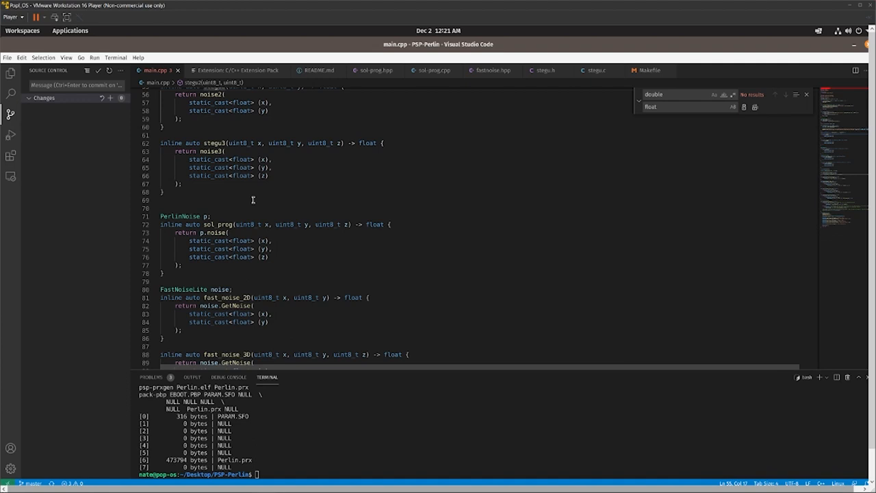
mouse_move(286, 186)
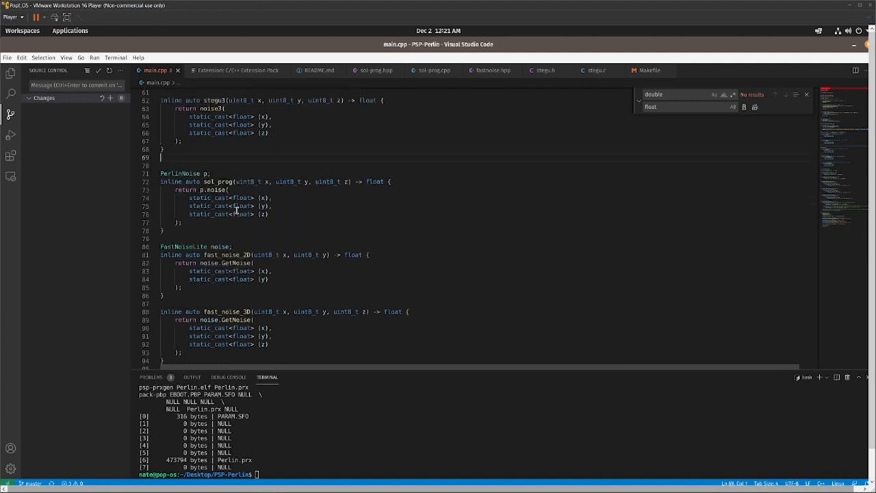
scroll(down, 3)
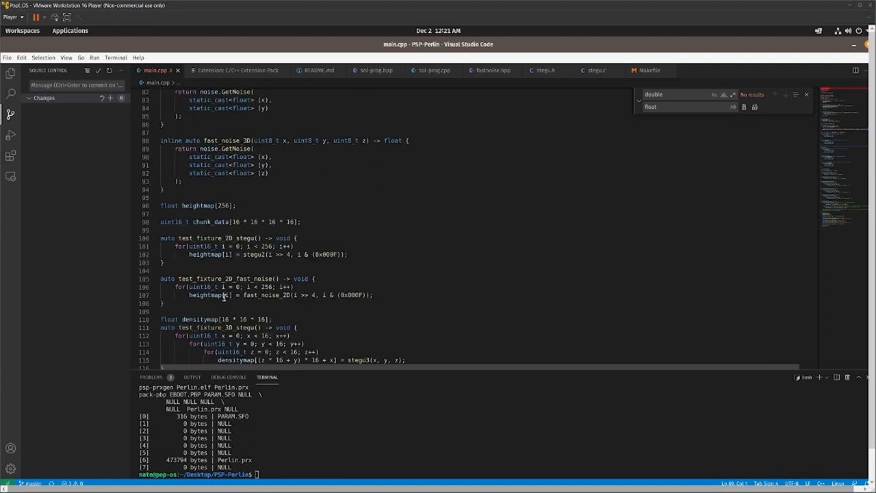
triple_click(198, 206)
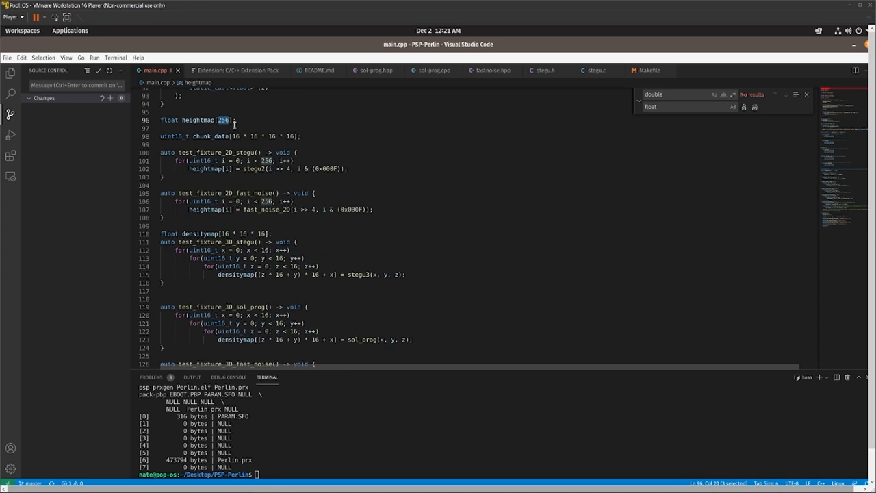
mouse_move(206, 144)
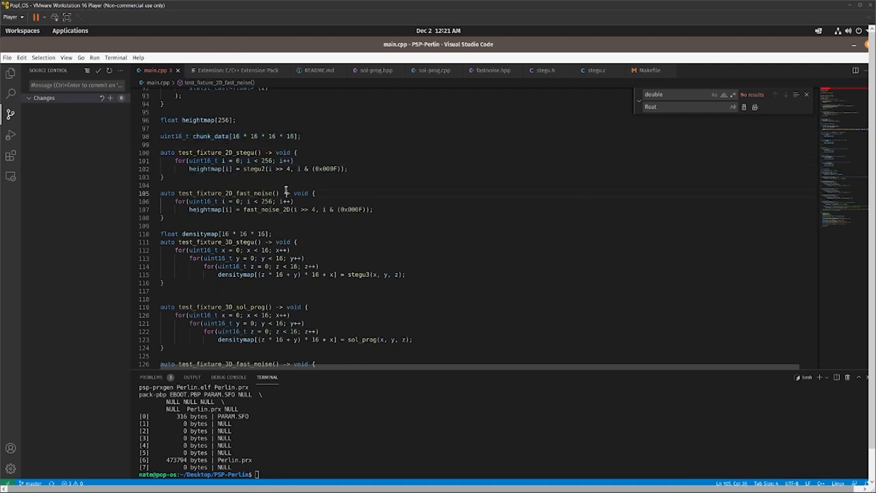
double_click(224, 193)
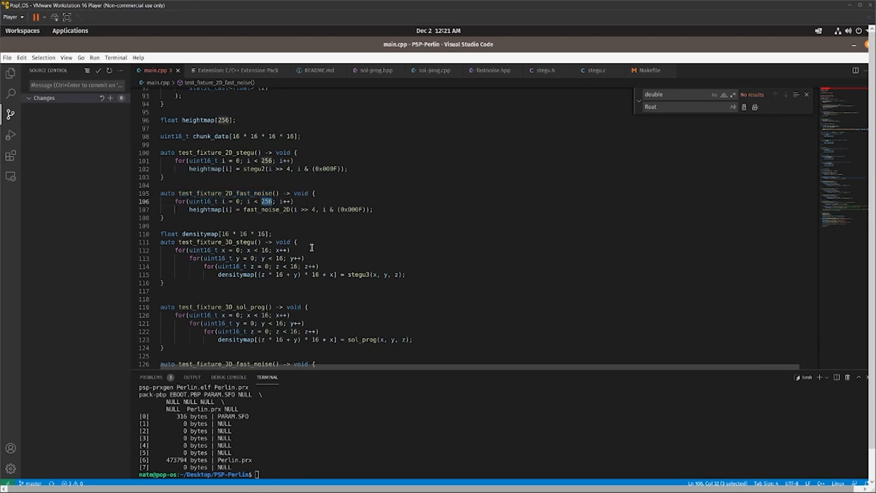
scroll(down, 3)
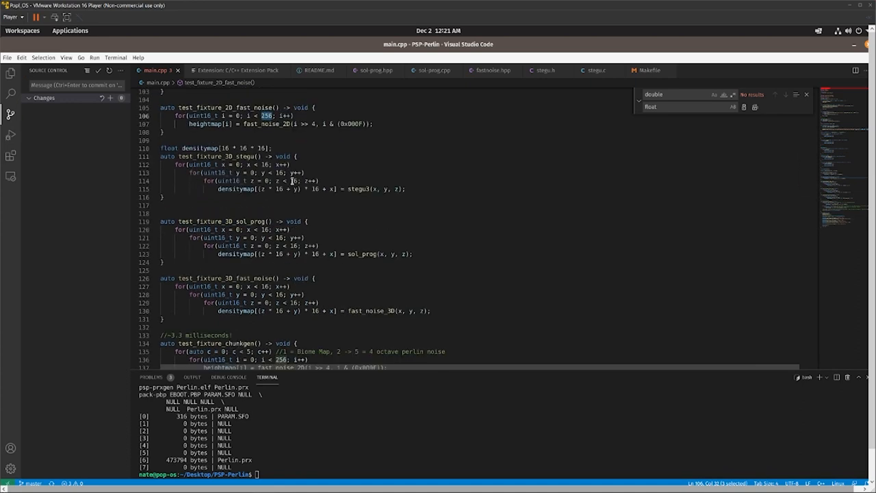
scroll(down, 3)
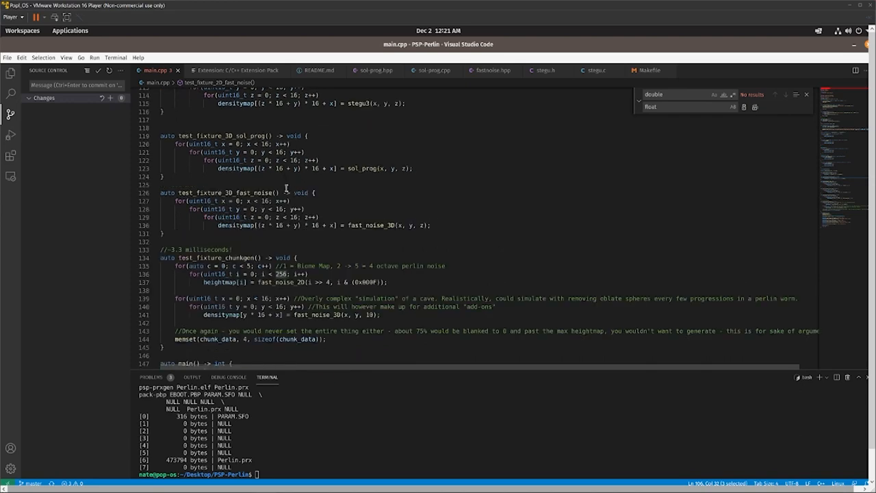
scroll(down, 3)
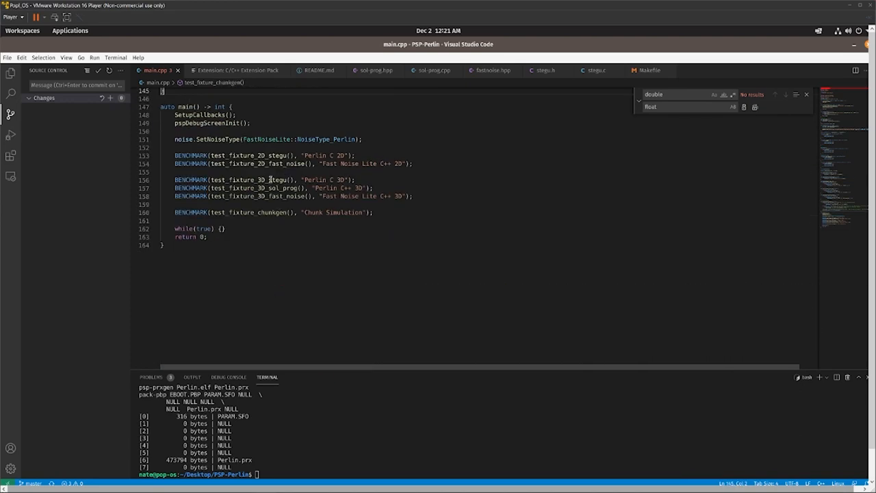
drag(175, 156, 355, 179)
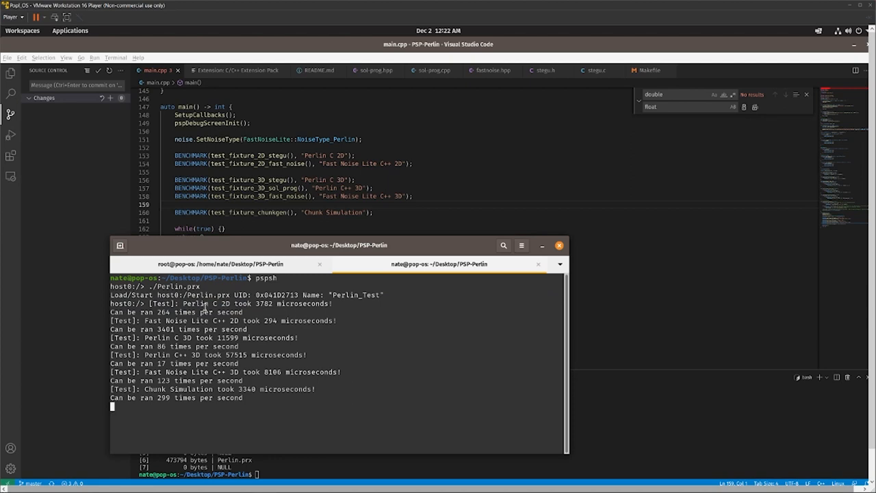
triple_click(205, 320)
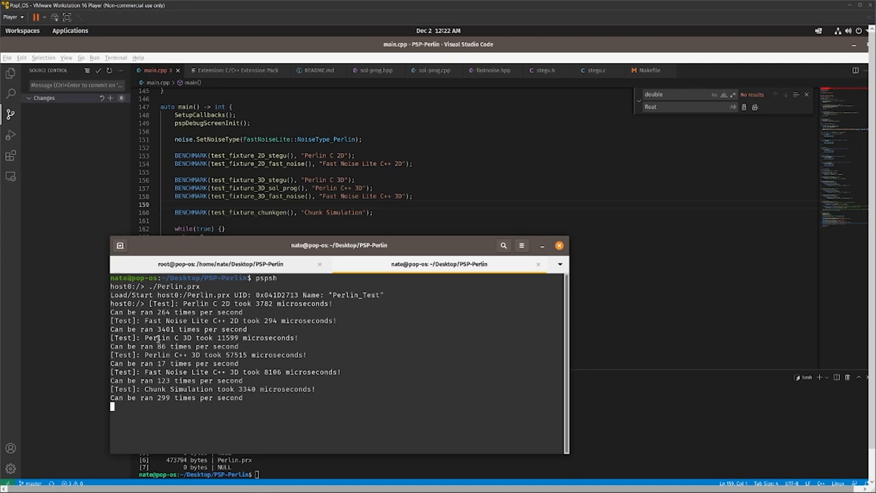
double_click(206, 304)
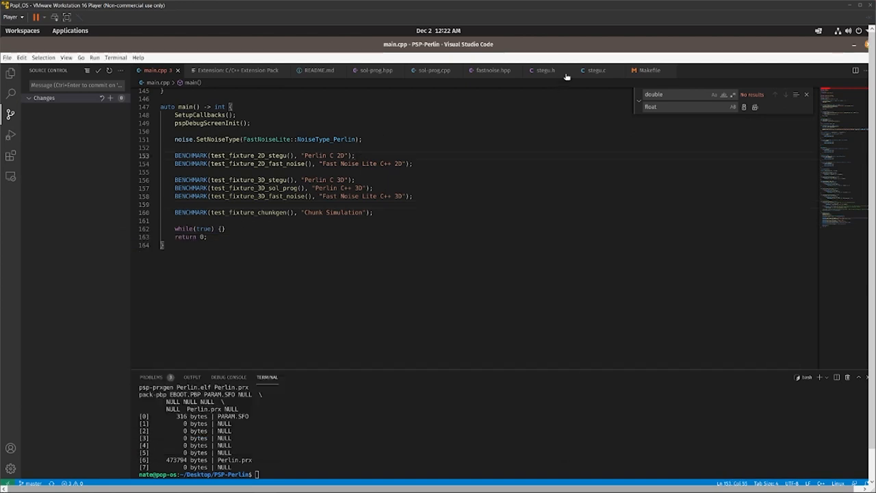
Show stegu.c's noise2 and noise3 float Perlin functions, then reveal the Explorer file list
click(595, 70)
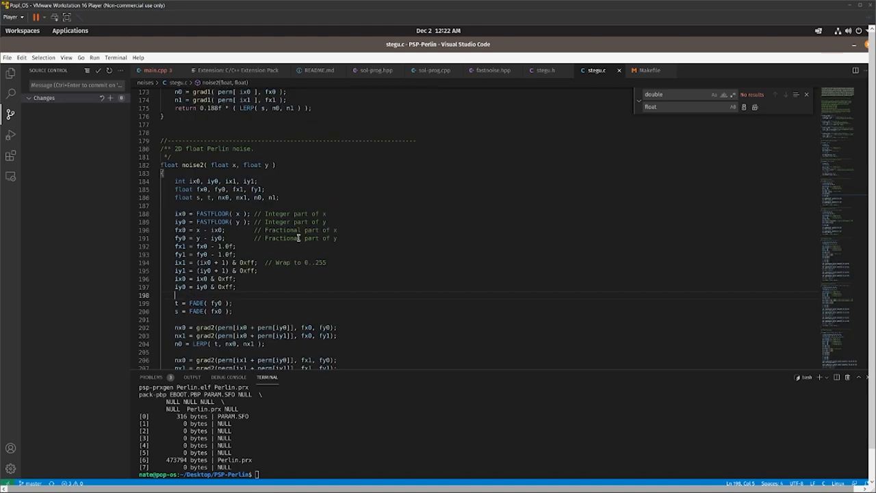
scroll(down, 3)
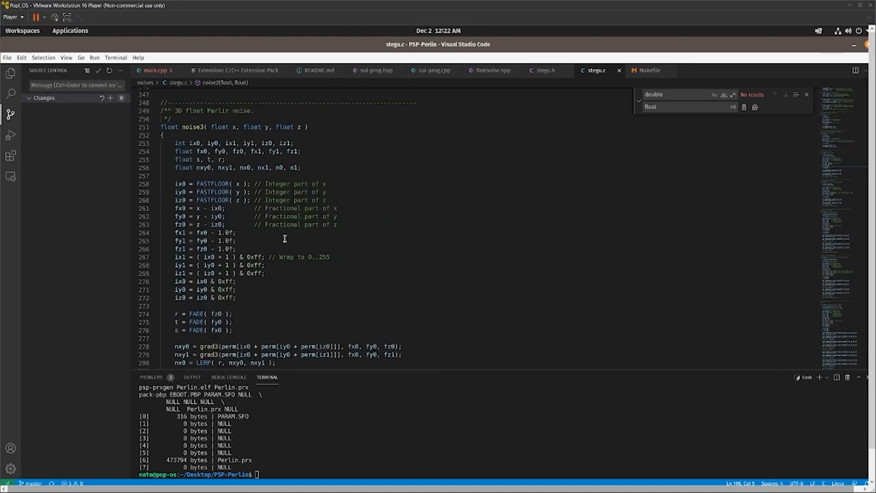
scroll(down, 3)
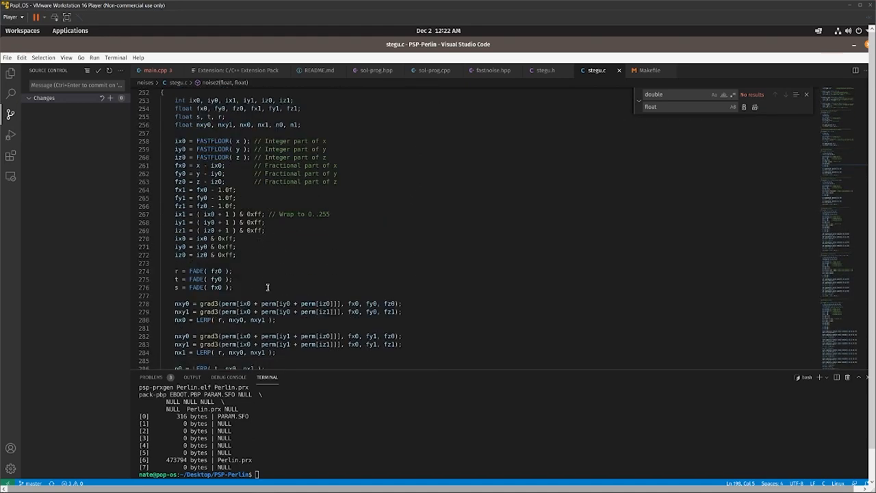
scroll(down, 3)
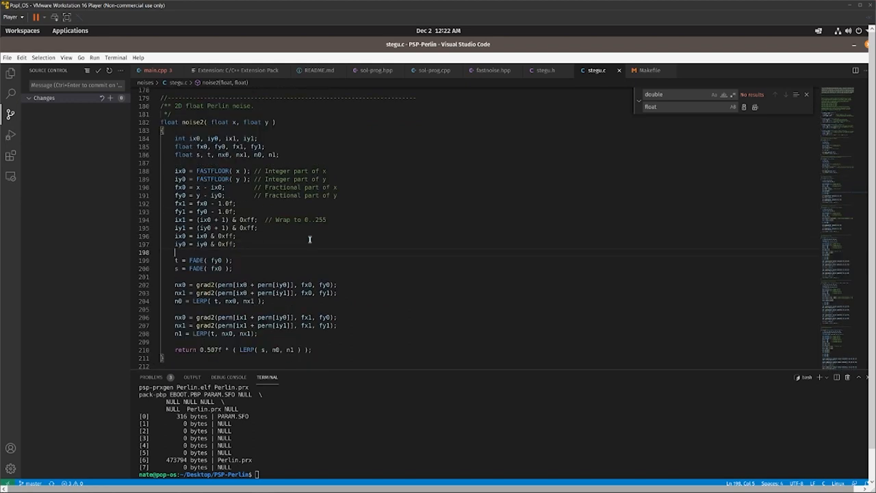
mouse_move(482, 163)
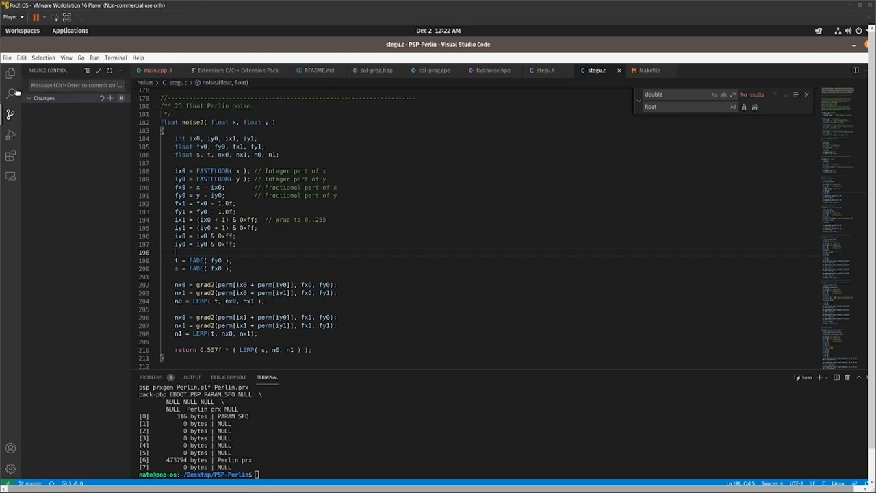
click(11, 72)
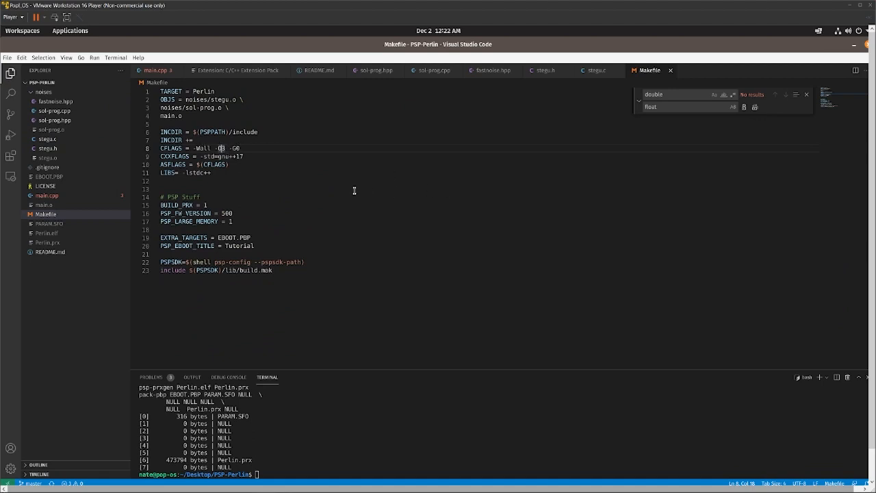
mouse_move(387, 127)
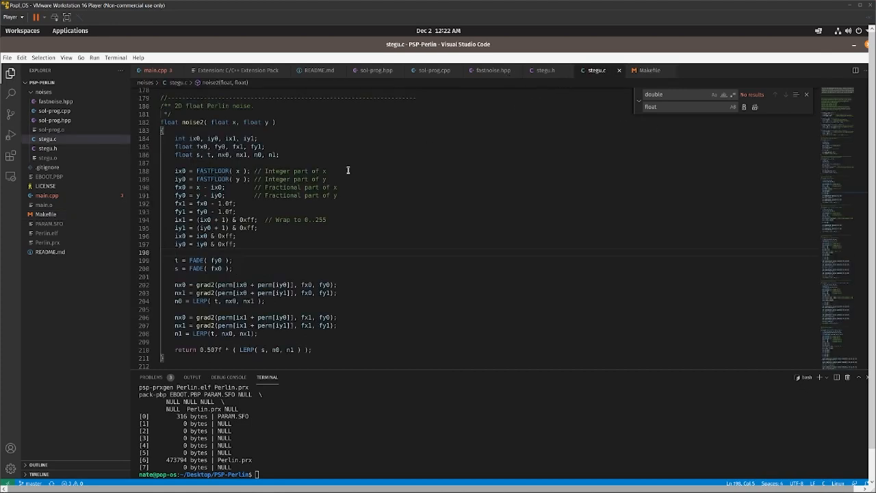
Scroll main.cpp while the terminal lists 2D, 3D and chunk benchmark timings
scroll(down, 3)
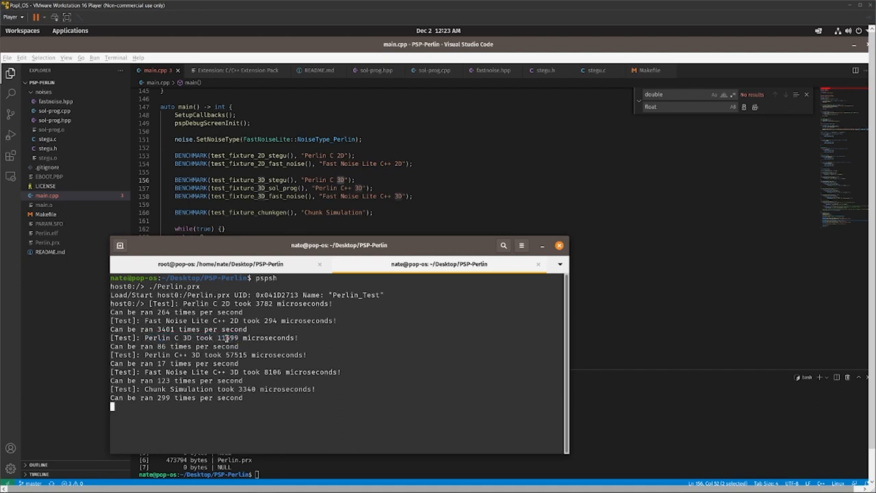
double_click(227, 337)
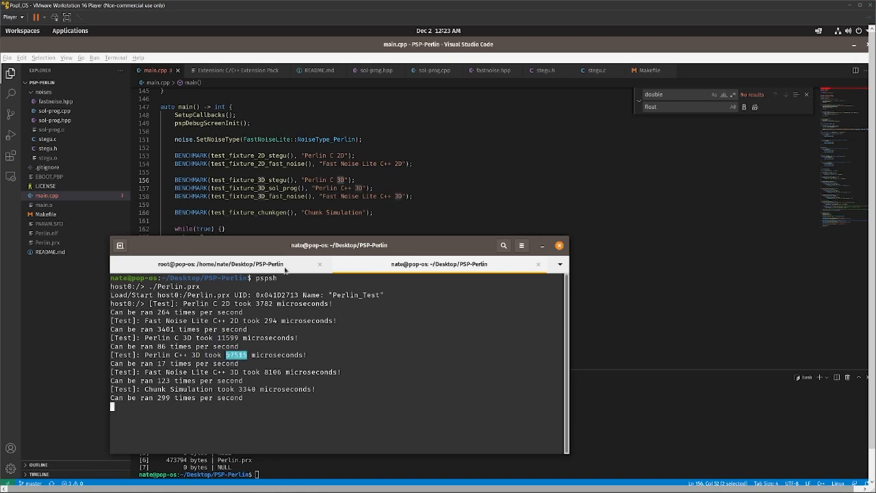
mouse_move(314, 153)
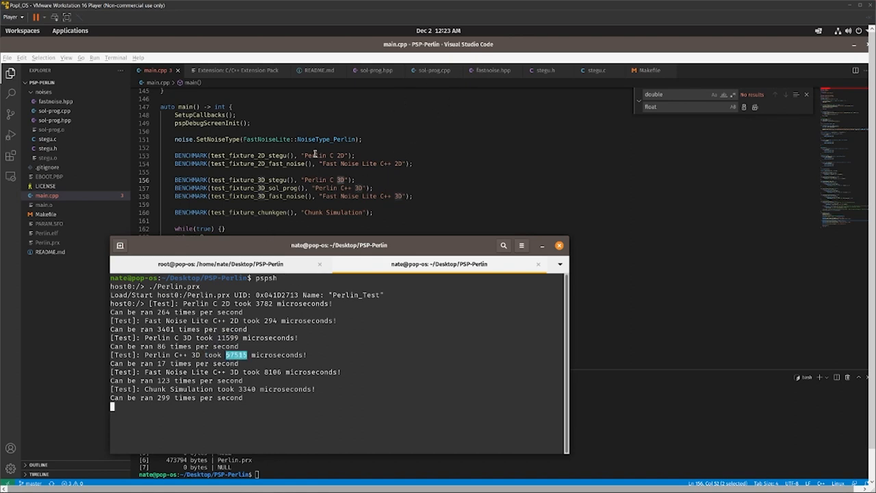
mouse_move(329, 154)
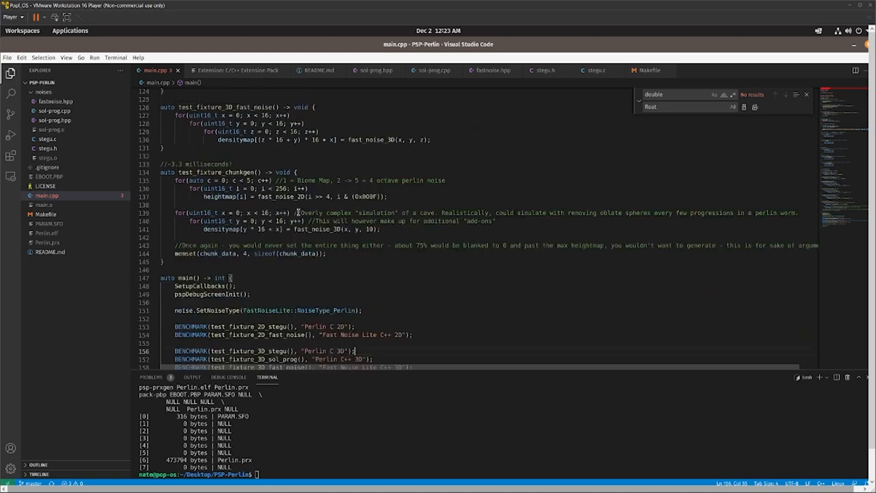
mouse_move(199, 177)
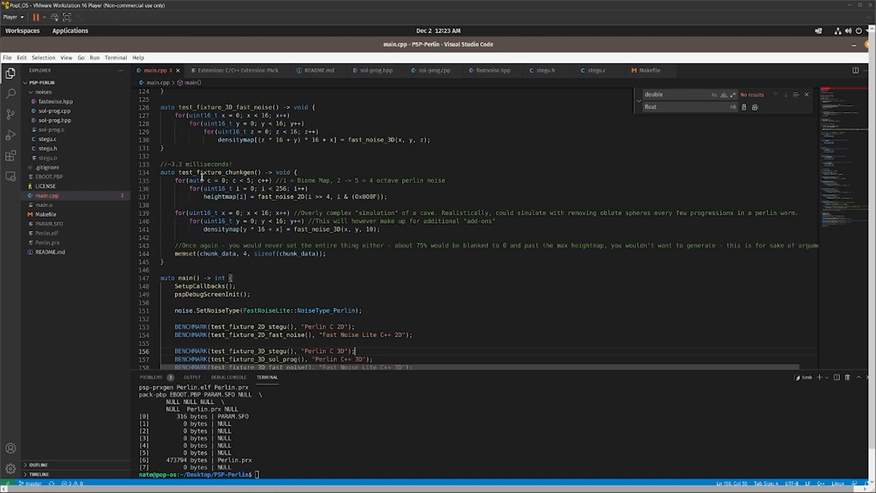
mouse_move(219, 160)
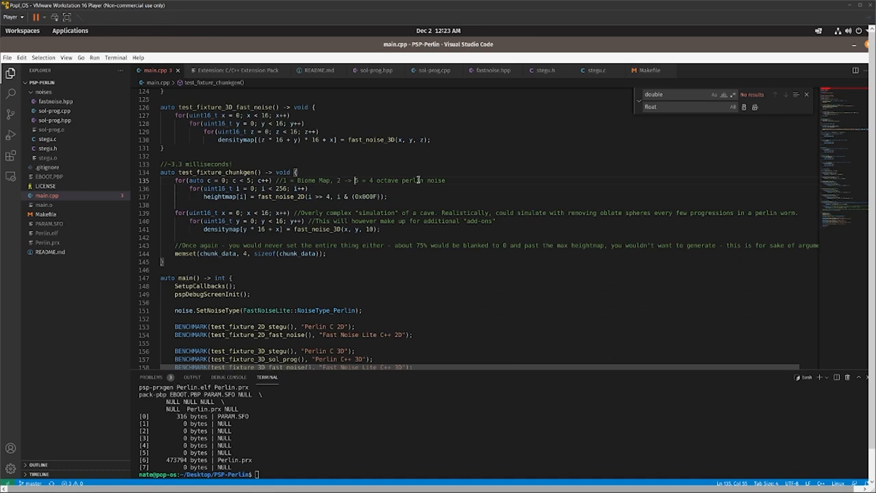
mouse_move(455, 163)
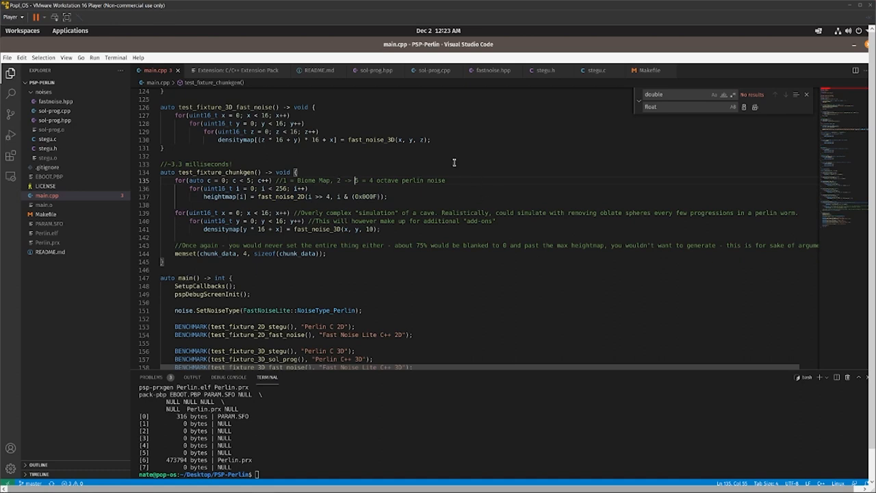
mouse_move(408, 136)
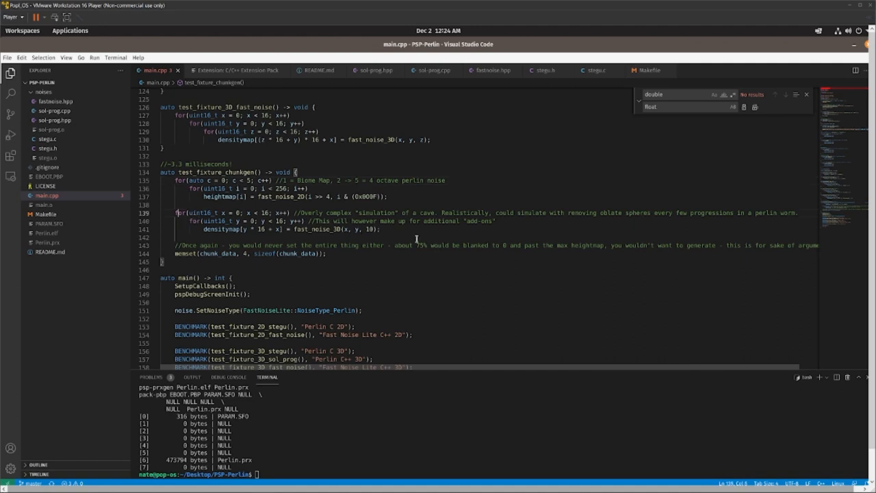
mouse_move(405, 228)
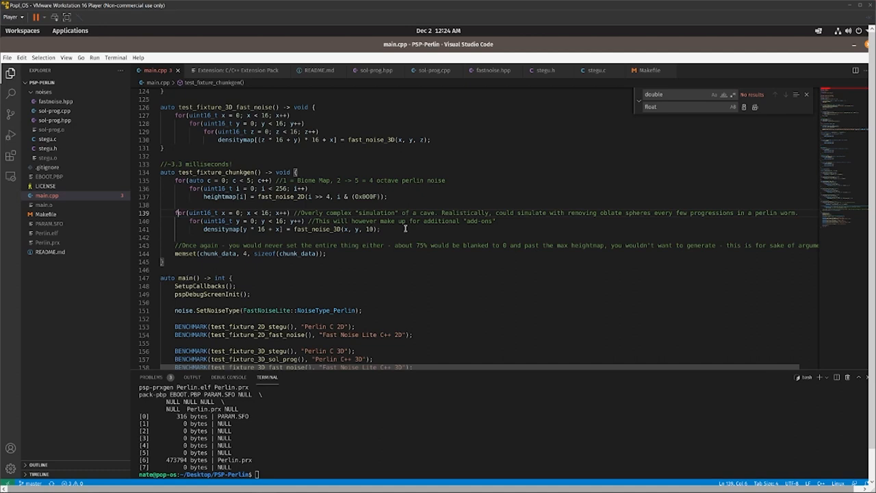
mouse_move(296, 255)
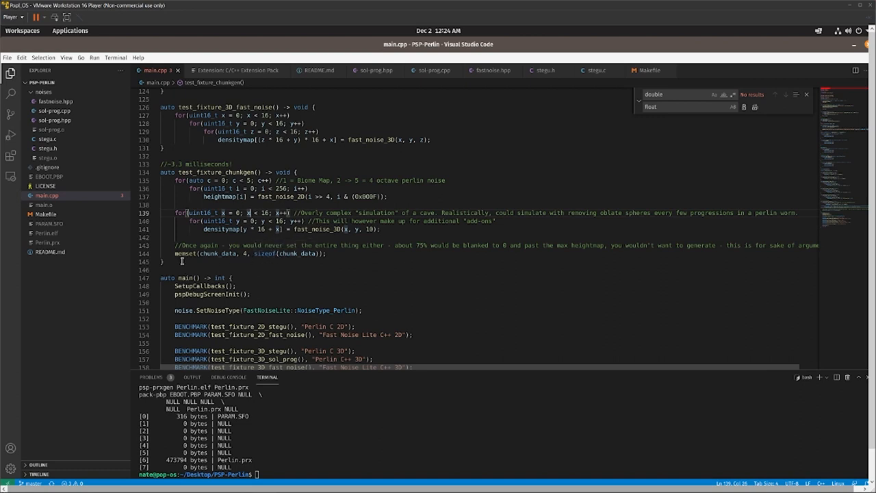
Highlight every occurrence of chunk_data in test_fixture_chunkgen to trace its declaration
double_click(293, 254)
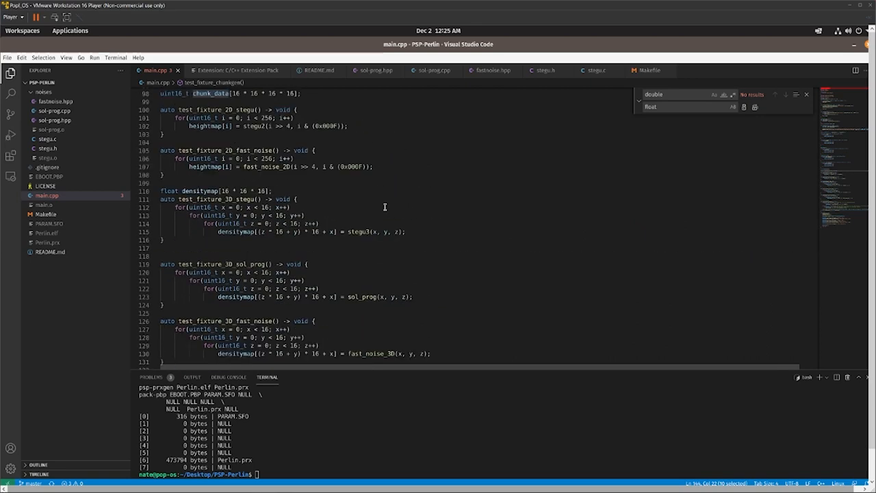
scroll(down, 3)
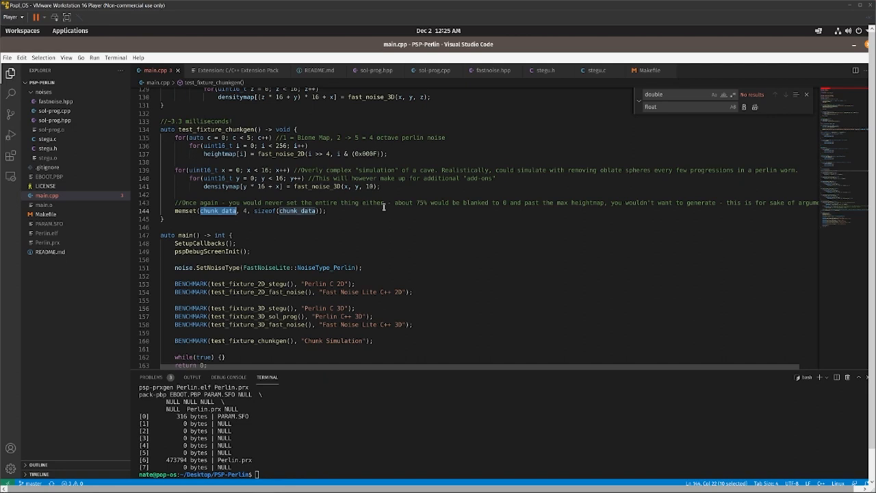
mouse_move(399, 159)
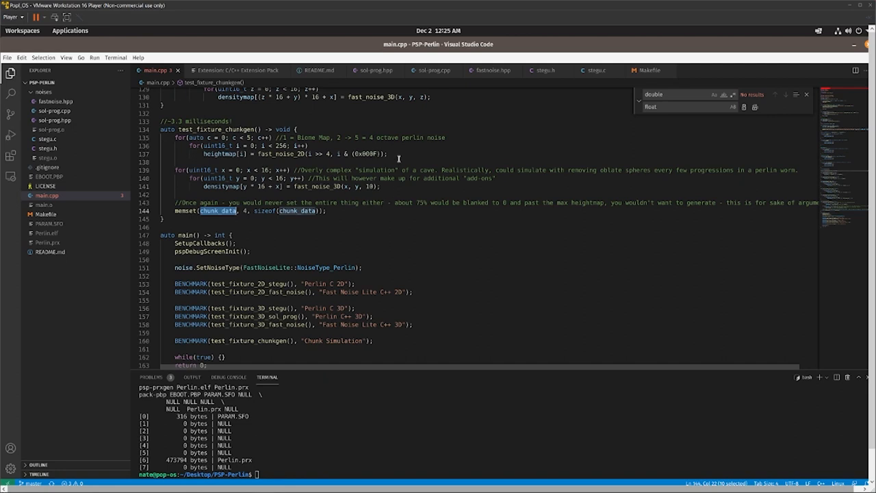
mouse_move(312, 217)
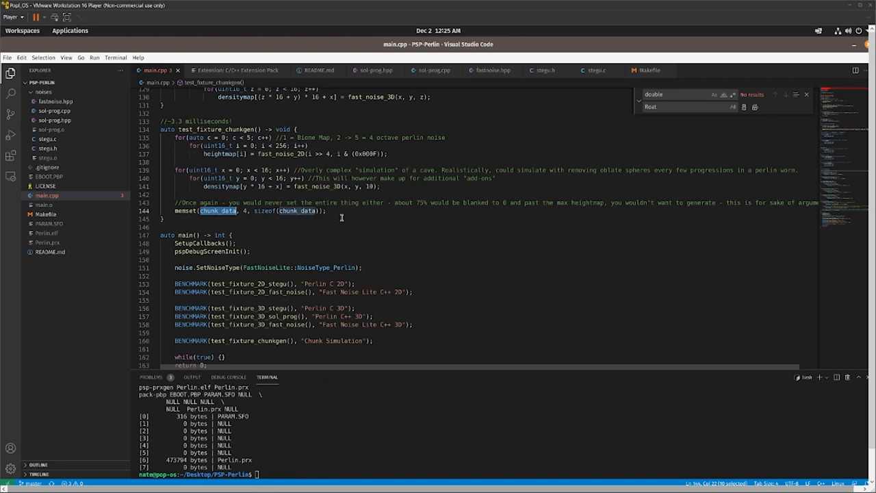
mouse_move(312, 164)
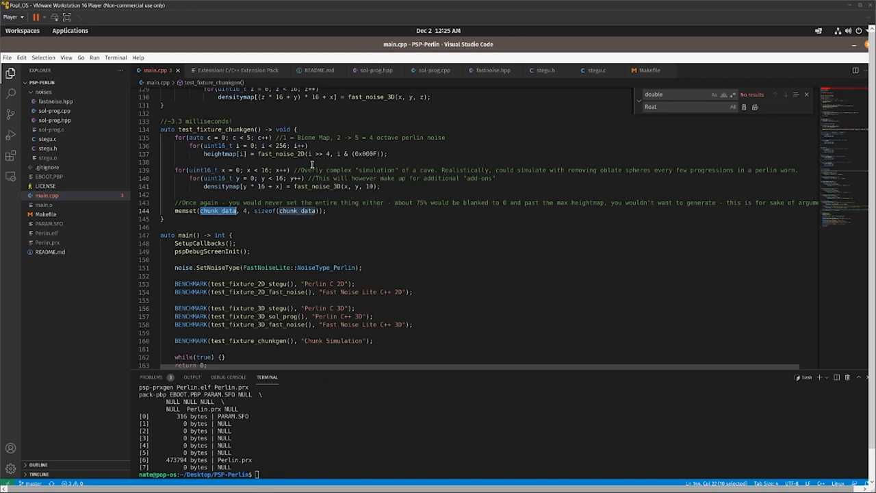